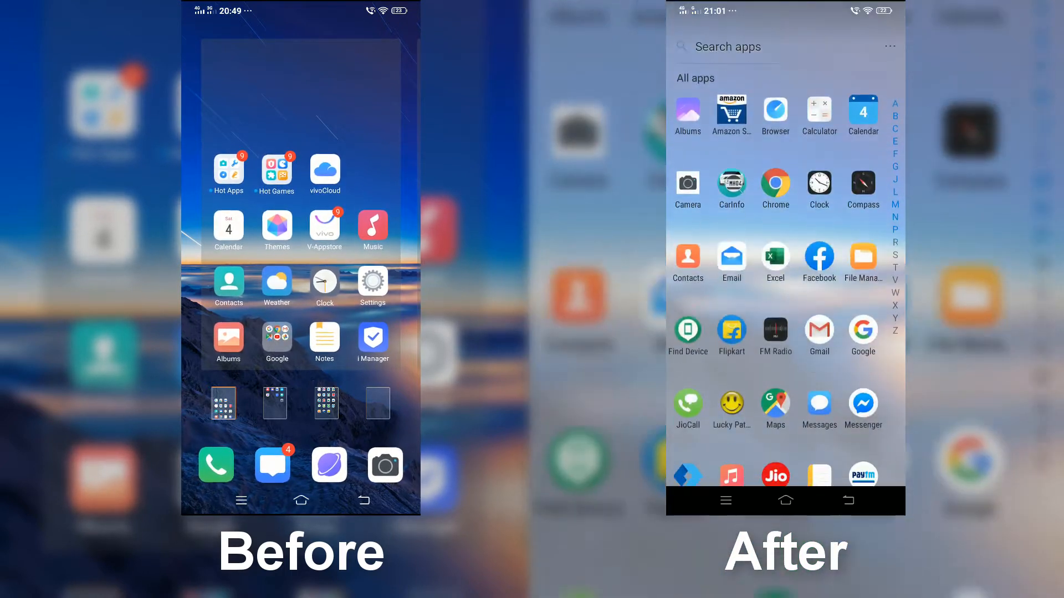
Swipe across the home screen pages to reach the page containing Play Store.
{"action": "scroll", "scroll_direction": "down", "scroll_amount": 3}
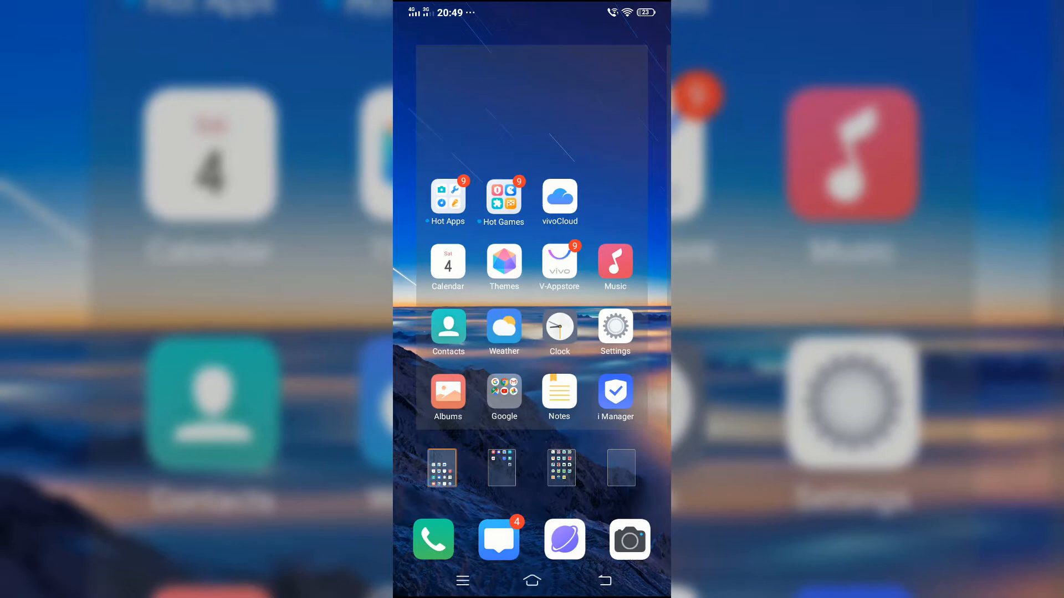
{"action": "scroll", "scroll_direction": "left", "scroll_amount": 3}
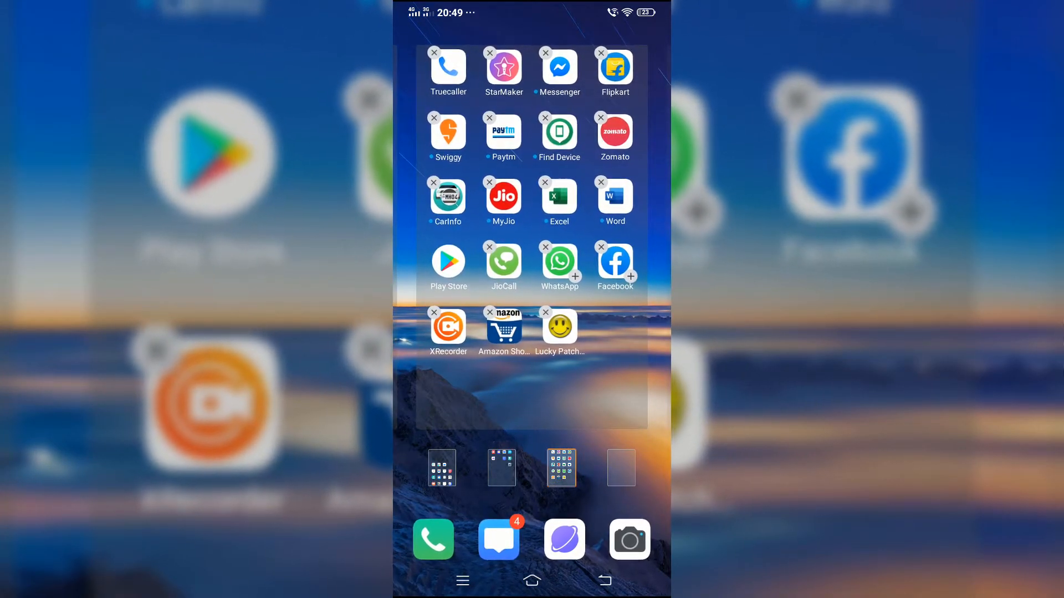
{"action": "scroll", "scroll_direction": "left", "scroll_amount": 3}
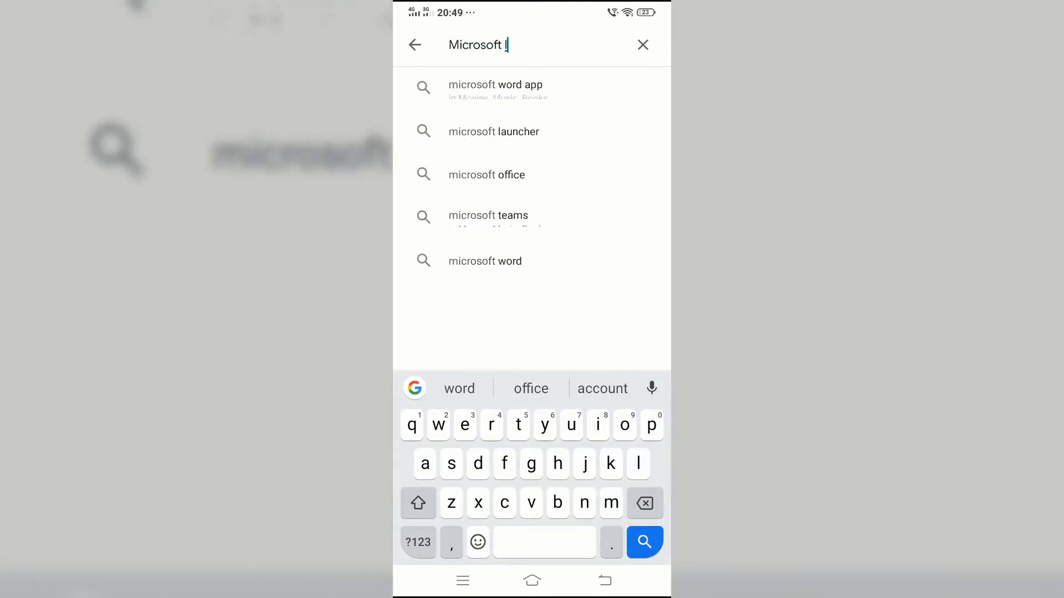
Search 'microsoft launcher' in Play Store, install it and launch the new launcher.
{"action": "left_click", "coordinate": [495, 130]}
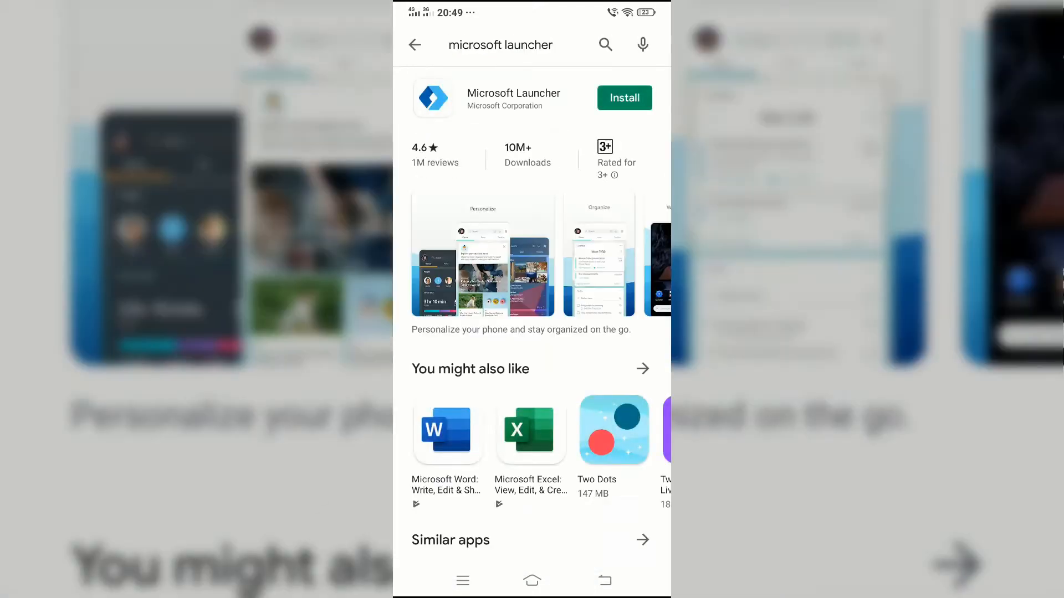
{"action": "left_click", "coordinate": [624, 98]}
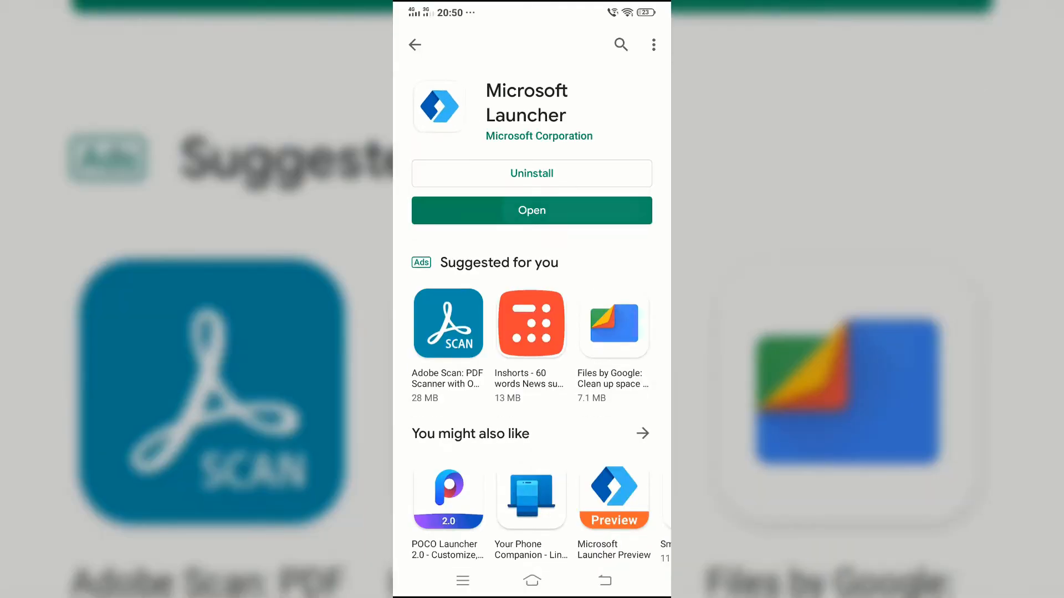
{"action": "left_click", "coordinate": [531, 211]}
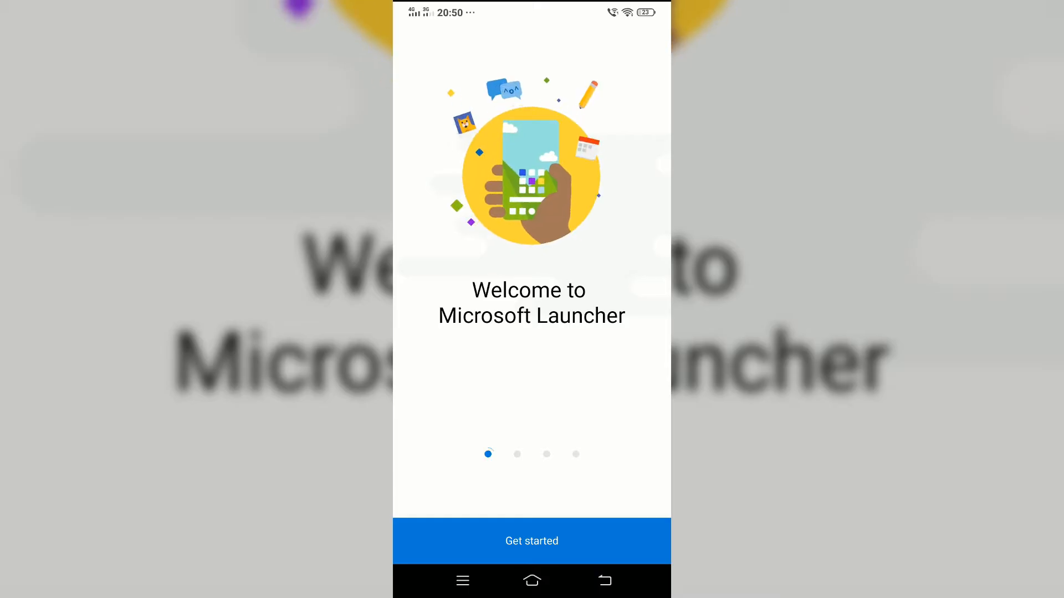
Start the launcher setup, answer the data-sharing prompt, and allow file and location access.
{"action": "left_click", "coordinate": [531, 540]}
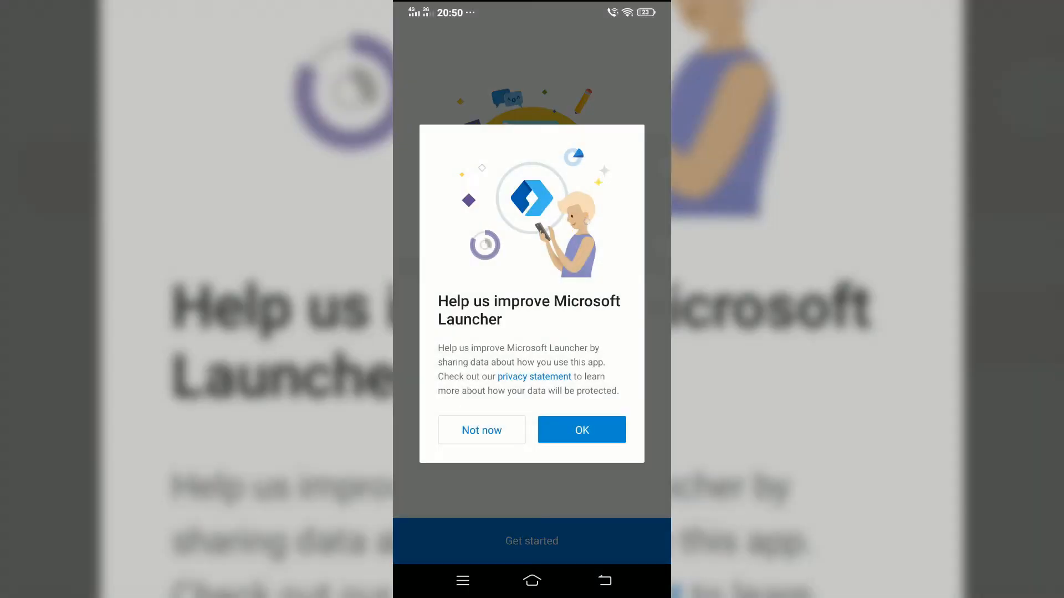
{"action": "left_click", "coordinate": [581, 430]}
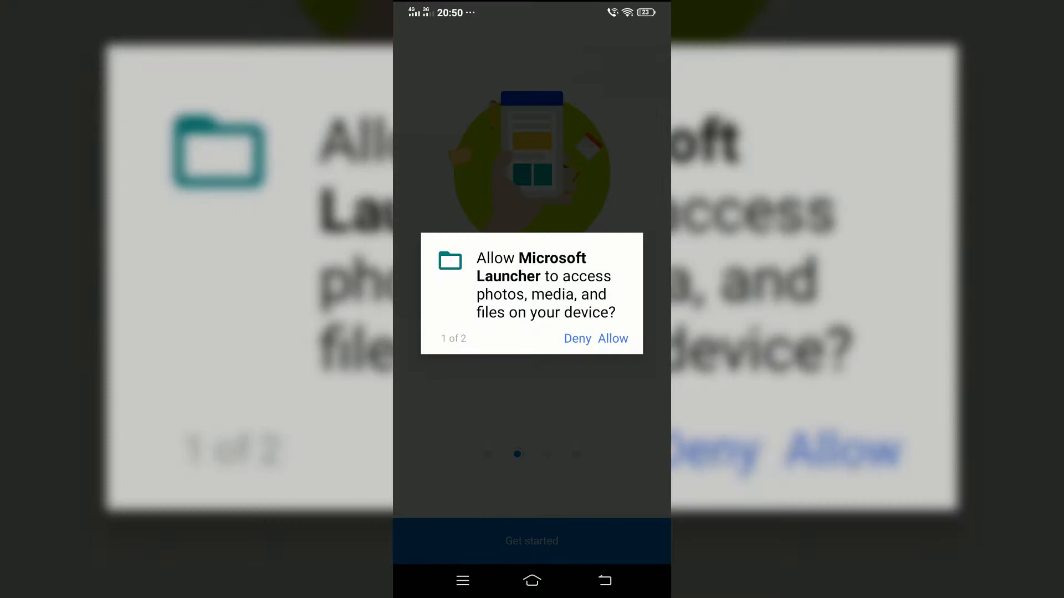
{"action": "left_click", "coordinate": [612, 339]}
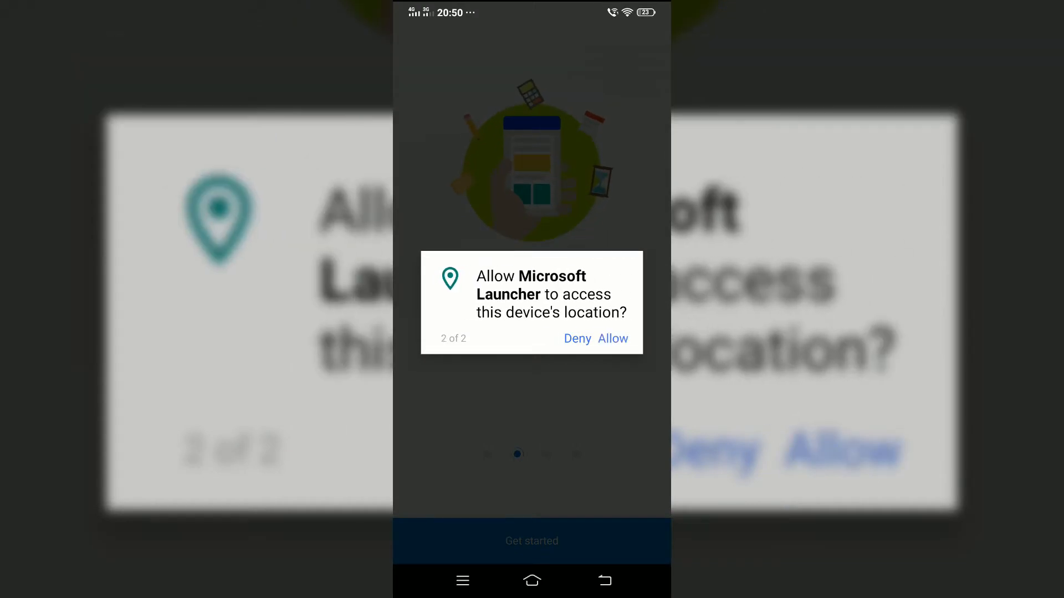
{"action": "left_click", "coordinate": [611, 339]}
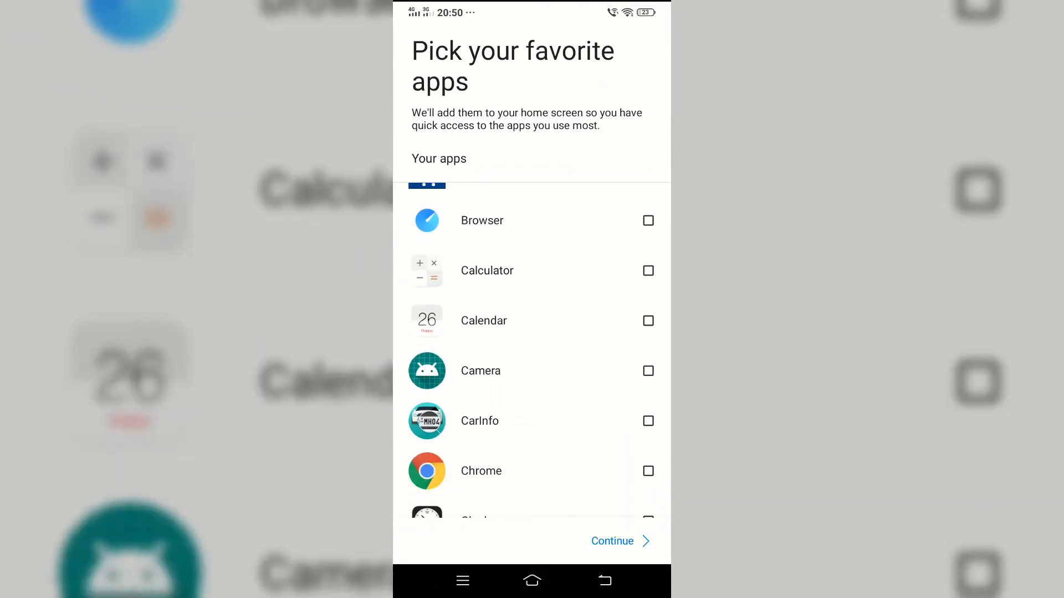
Continue past the favourite apps list and finish setup to reach the new home screen.
{"action": "scroll", "scroll_direction": "down", "scroll_amount": 3}
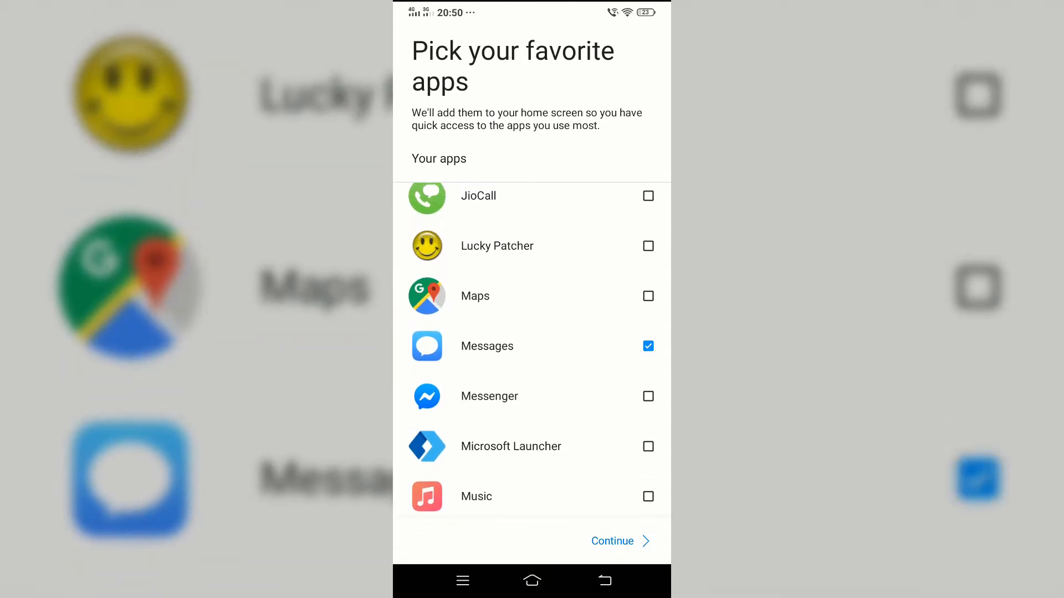
{"action": "left_click", "coordinate": [612, 541]}
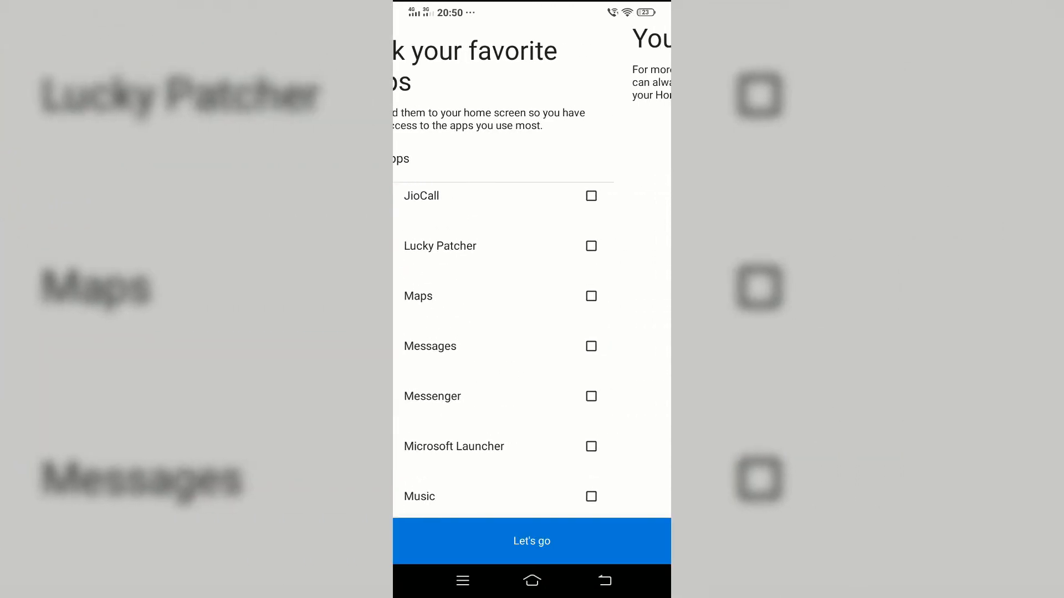
{"action": "left_click", "coordinate": [531, 541]}
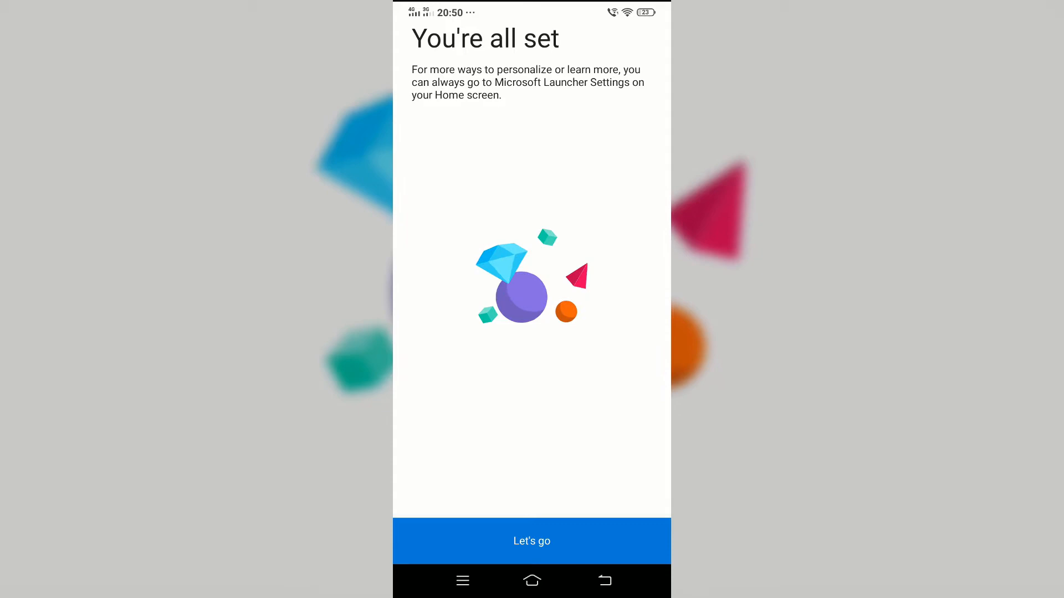
{"action": "left_click", "coordinate": [531, 541]}
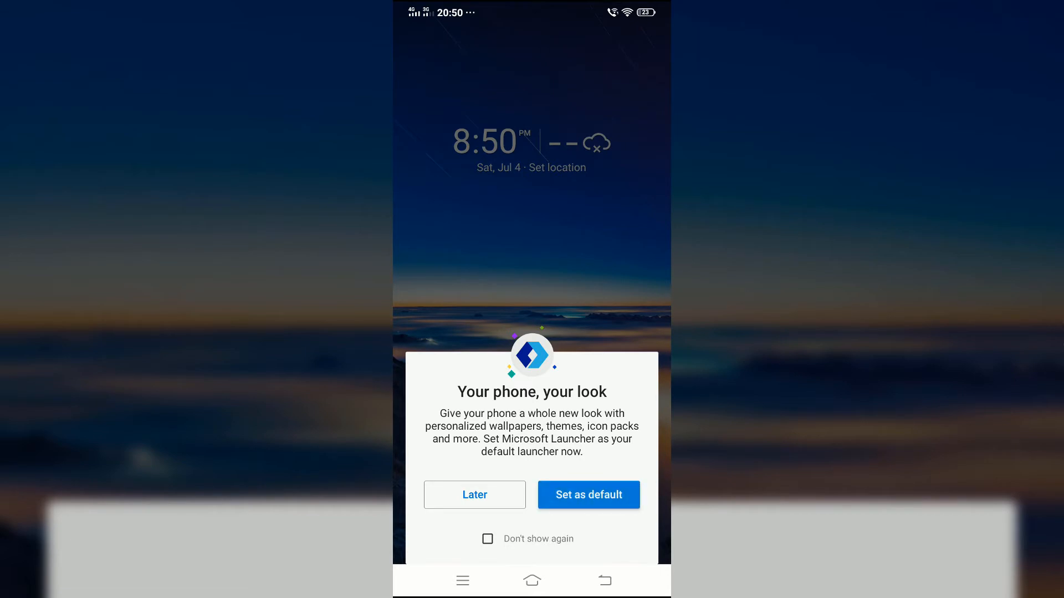
Set Microsoft Launcher as default and reach the Hidden apps picker in Home screen settings.
{"action": "left_click", "coordinate": [588, 494]}
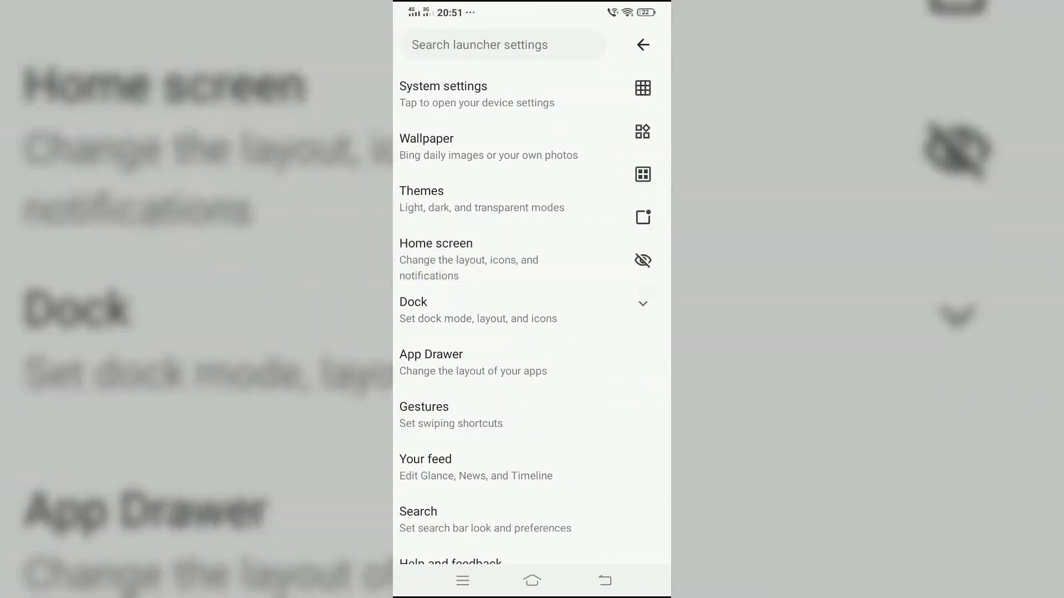
{"action": "left_click", "coordinate": [436, 259]}
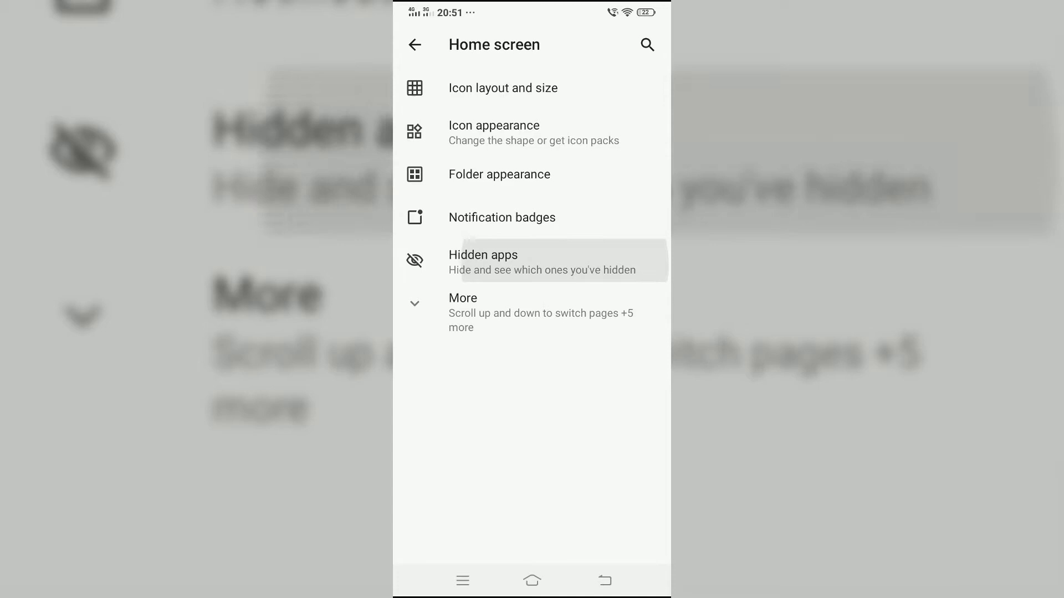
{"action": "left_click", "coordinate": [483, 261]}
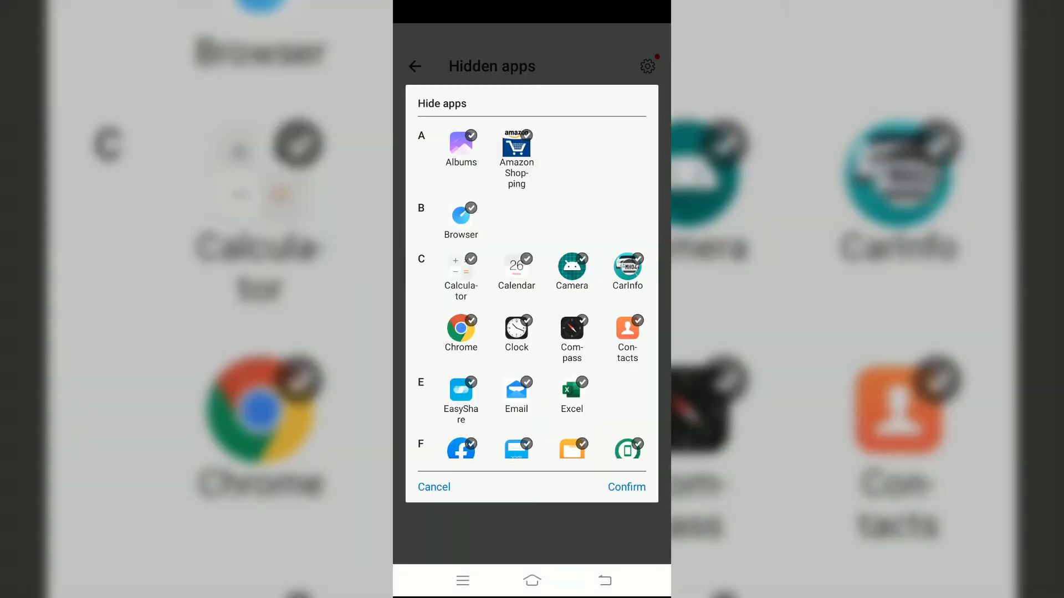
Scroll through the Hide apps list to tick system apps like Hot Apps, V-Appstore and vivoCloud.
{"action": "scroll", "scroll_direction": "down", "scroll_amount": 3}
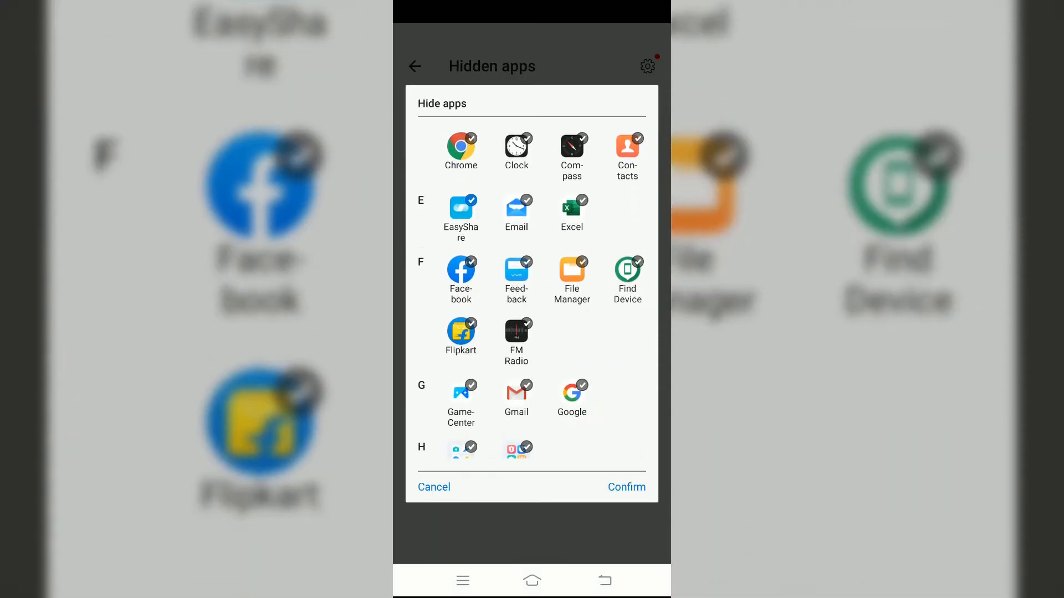
{"action": "scroll", "scroll_direction": "down", "scroll_amount": 3}
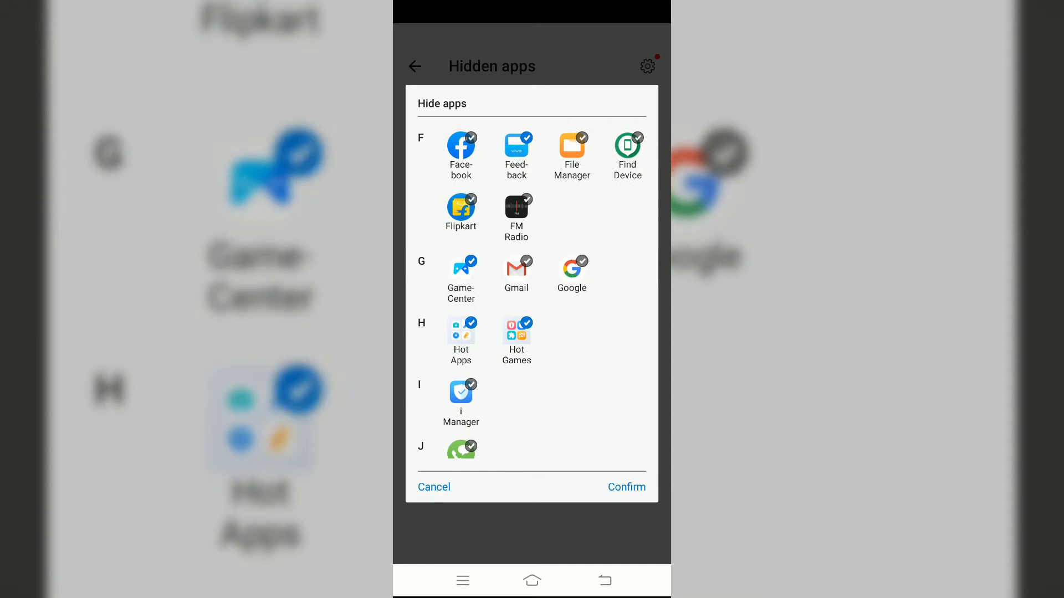
{"action": "scroll", "scroll_direction": "down", "scroll_amount": 3}
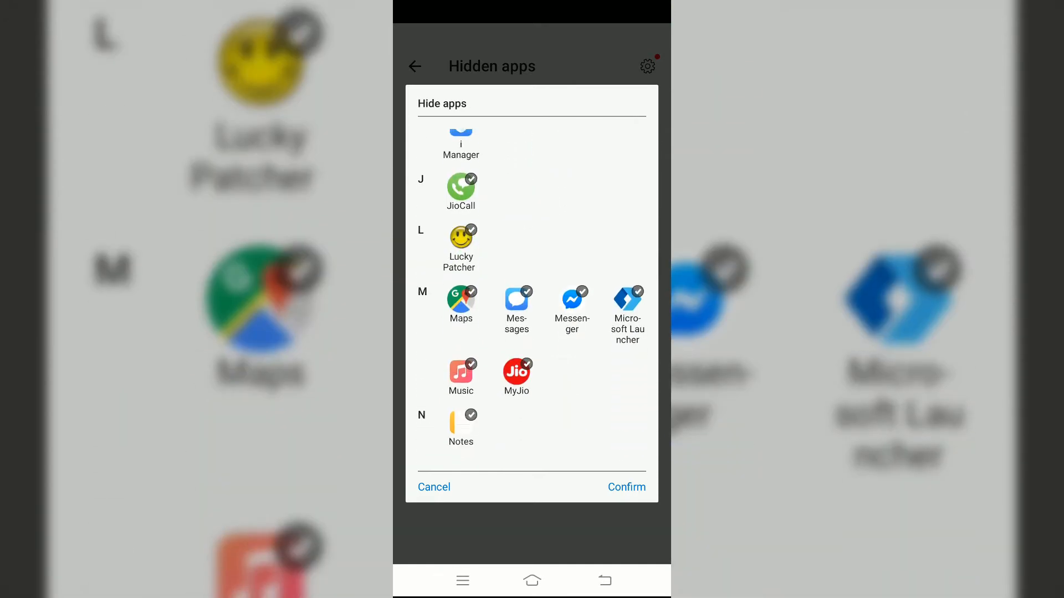
{"action": "scroll", "scroll_direction": "down", "scroll_amount": 3}
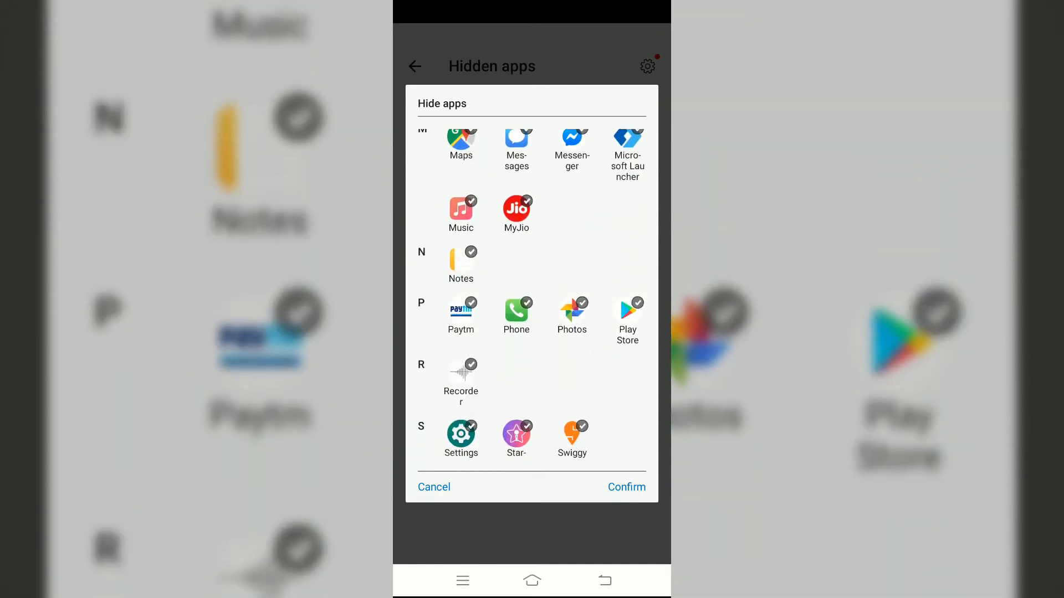
{"action": "scroll", "scroll_direction": "down", "scroll_amount": 3}
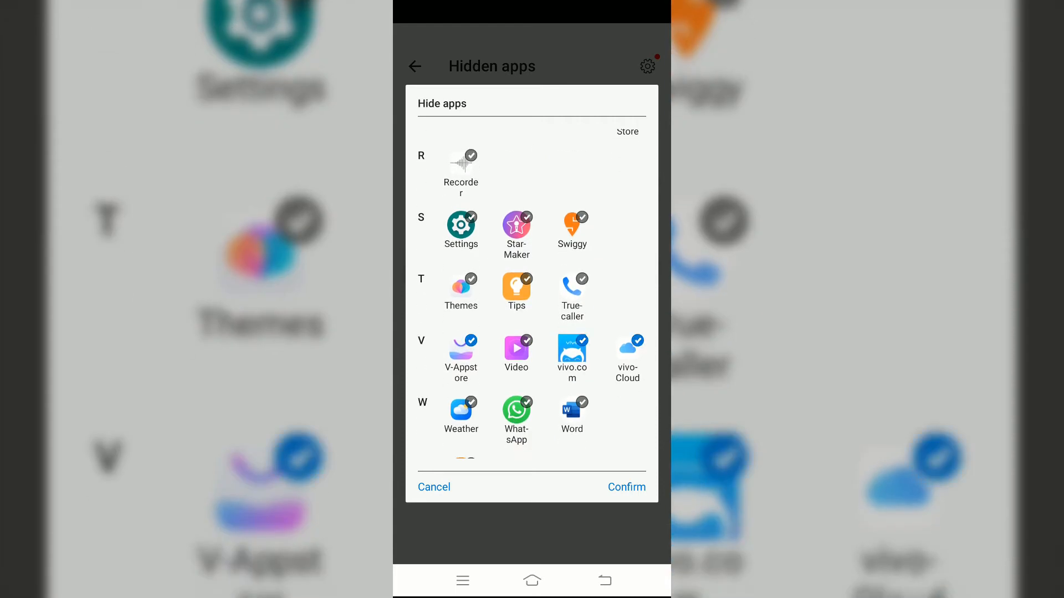
{"action": "scroll", "scroll_direction": "down", "scroll_amount": 3}
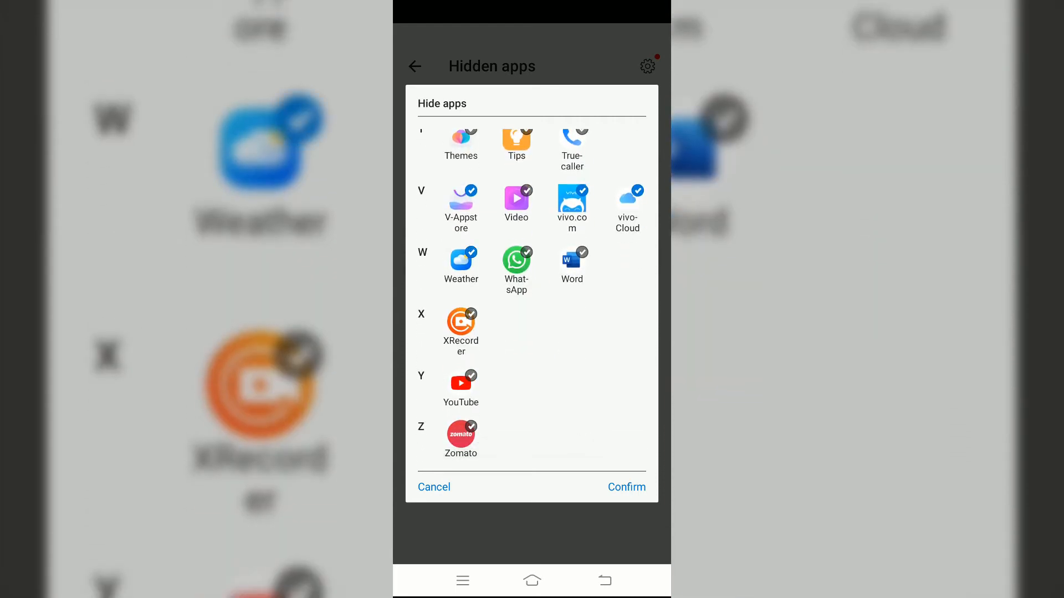
{"action": "scroll", "scroll_direction": "down", "scroll_amount": 3}
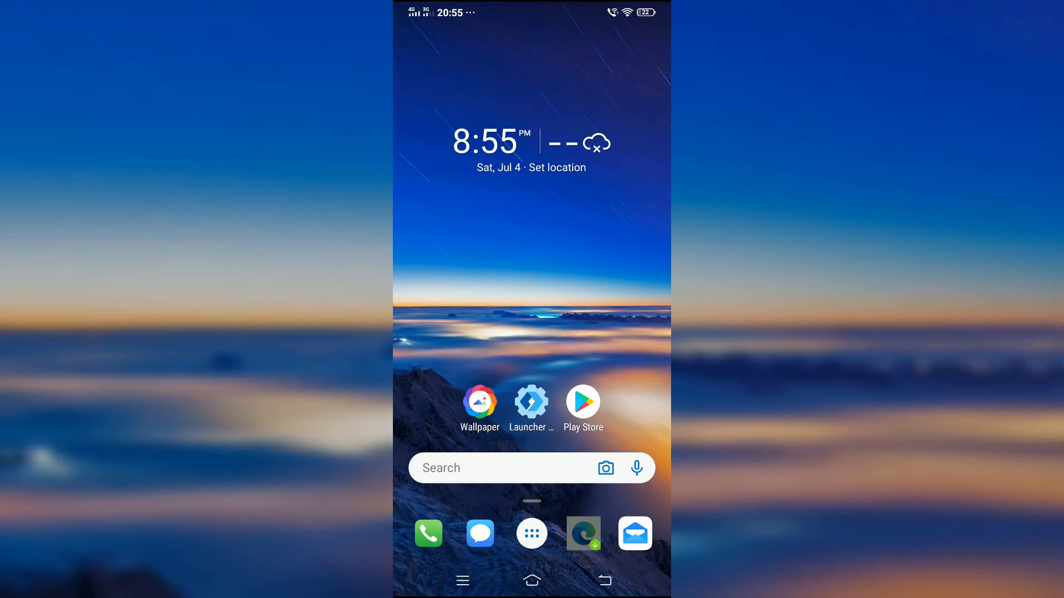
Remove the Wallpaper and Launcher settings shortcuts, leaving Play Store, and put Camera in the dock.
{"action": "left_click", "coordinate": [480, 397]}
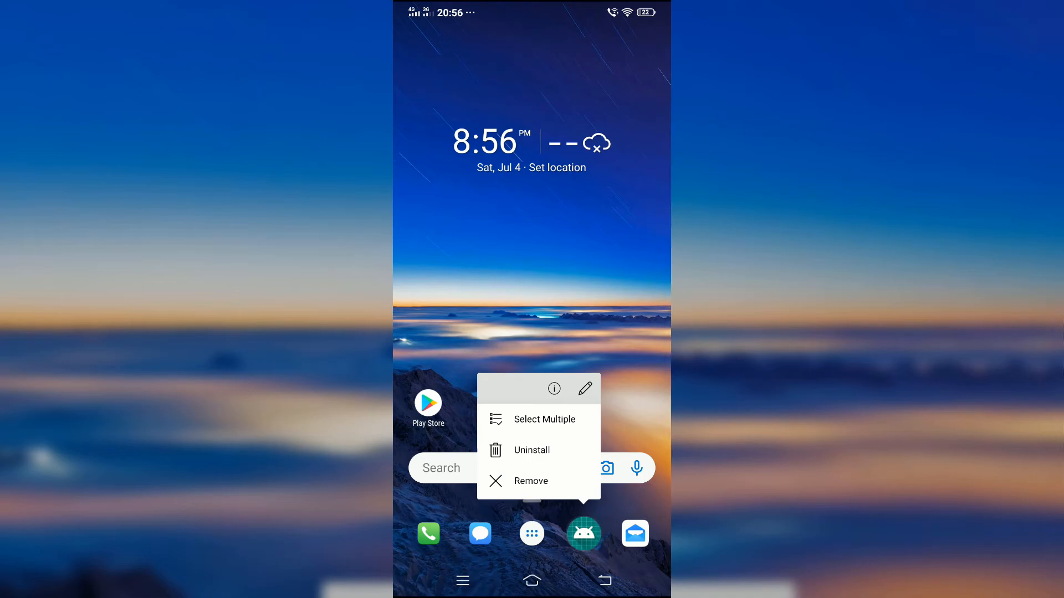
Change the dock's Camera shortcut to the camera lens icon from the Microsoft Launcher icon theme.
{"action": "left_click", "coordinate": [585, 389]}
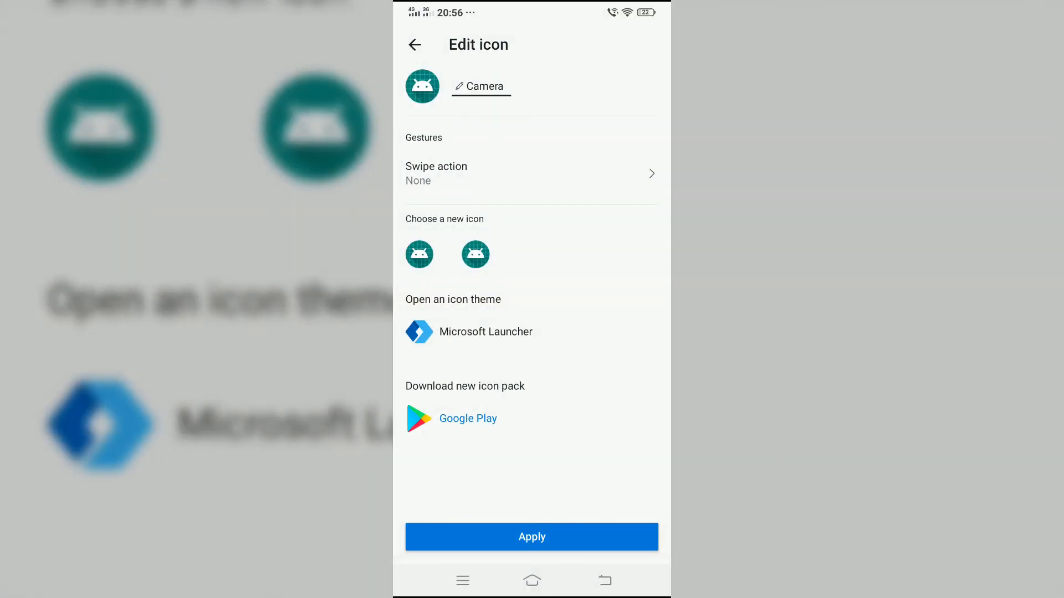
{"action": "left_click", "coordinate": [485, 332]}
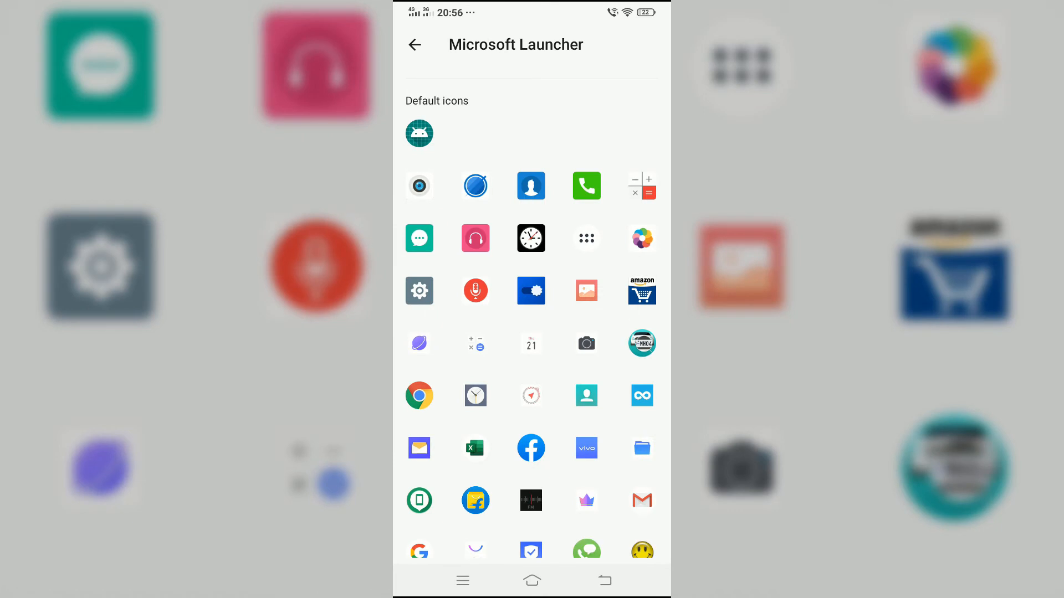
{"action": "left_click", "coordinate": [419, 186]}
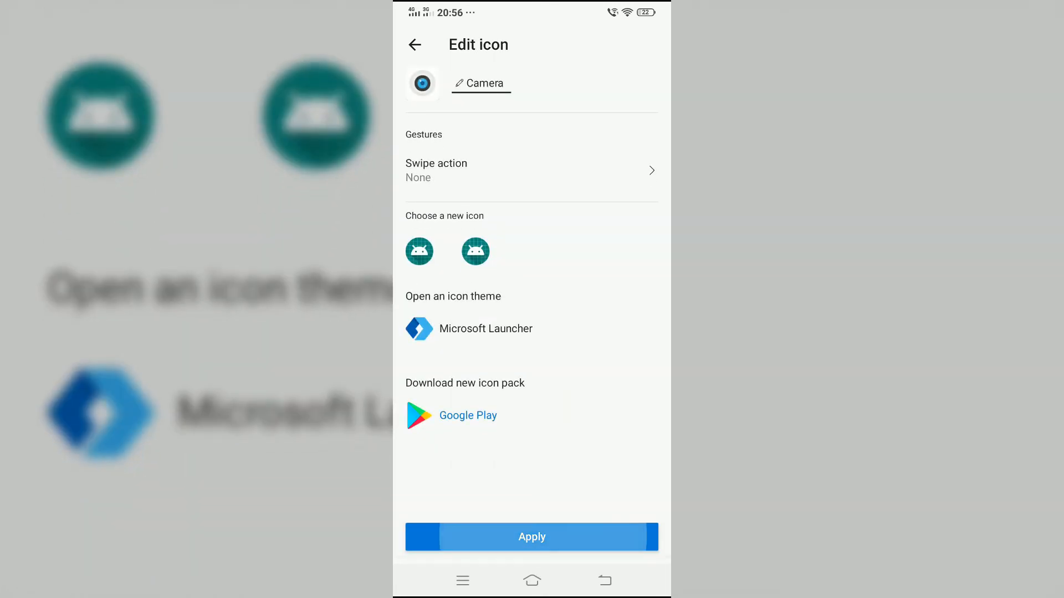
{"action": "left_click", "coordinate": [531, 536]}
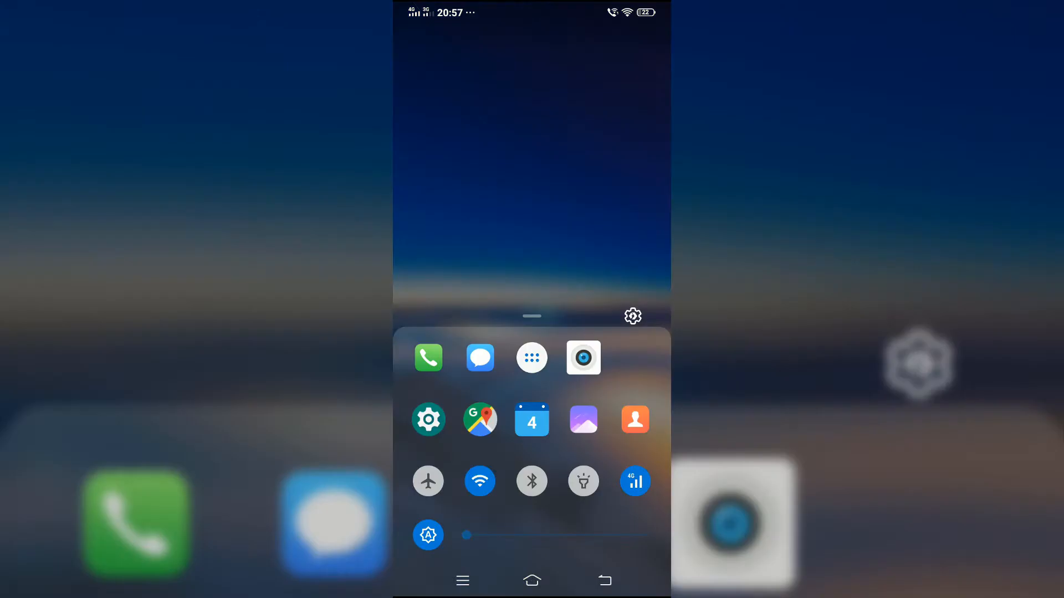